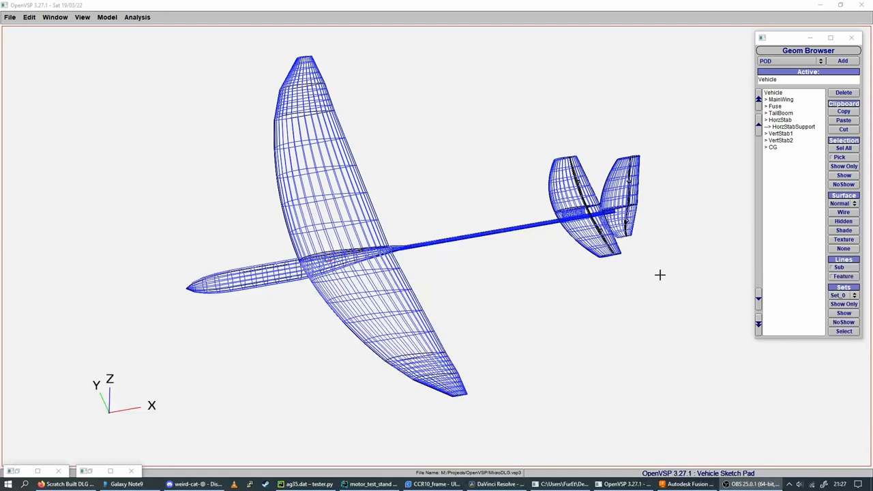
{"action": "mouse_move", "coordinate": [620, 276]}
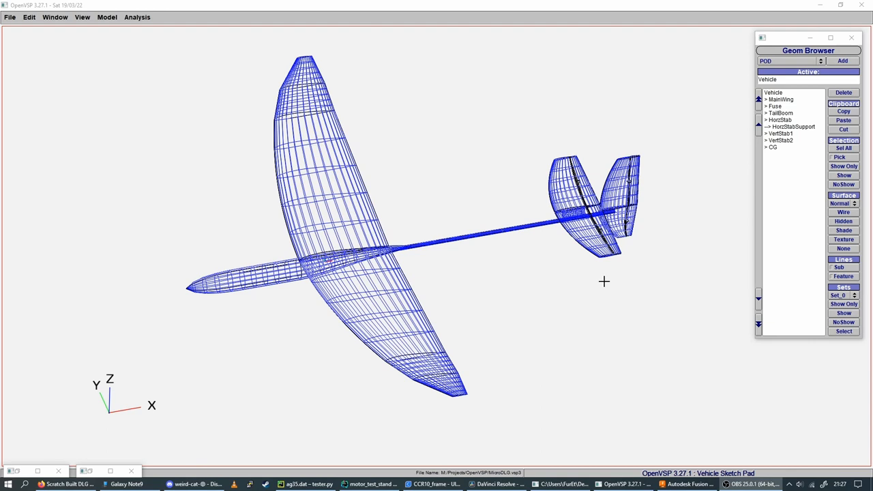
Step: Orbit the MicroDLG glider through side and underside views, ending head-on from the front
{"action": "left_click_drag", "start_coordinate": [604, 282], "coordinate": [529, 194]}
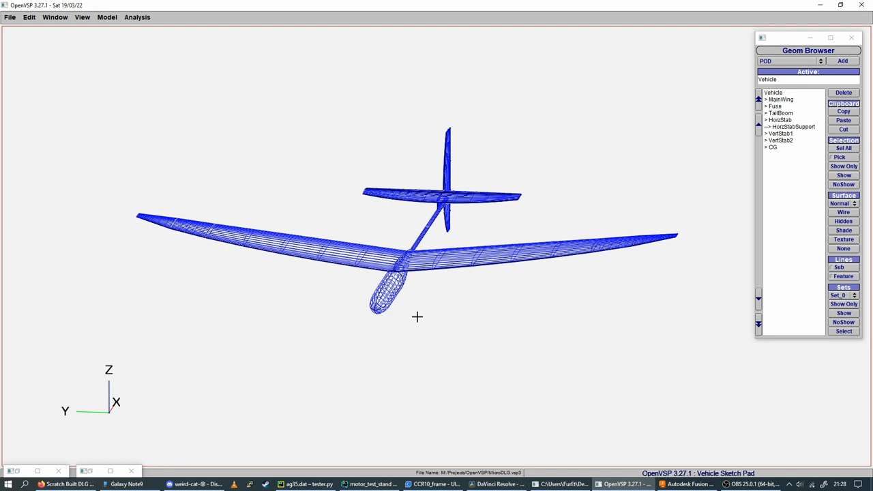
{"action": "left_click_drag", "start_coordinate": [418, 316], "coordinate": [539, 335]}
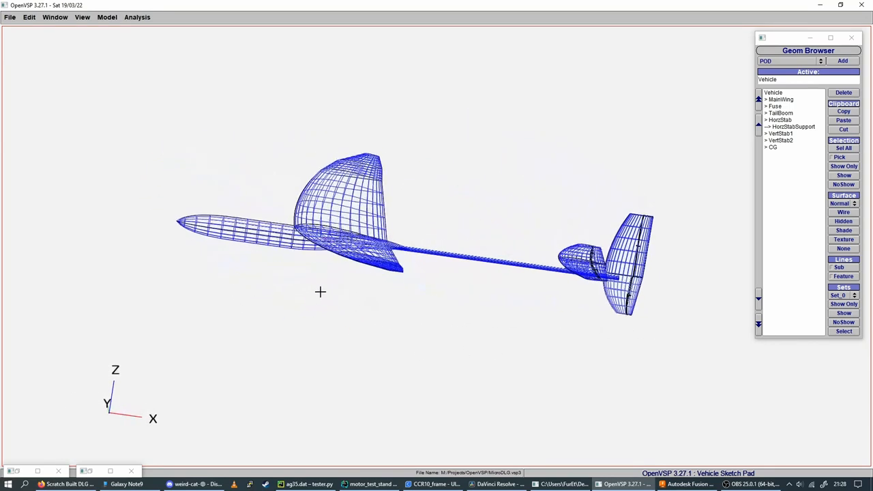
{"action": "left_click_drag", "start_coordinate": [320, 292], "coordinate": [299, 327]}
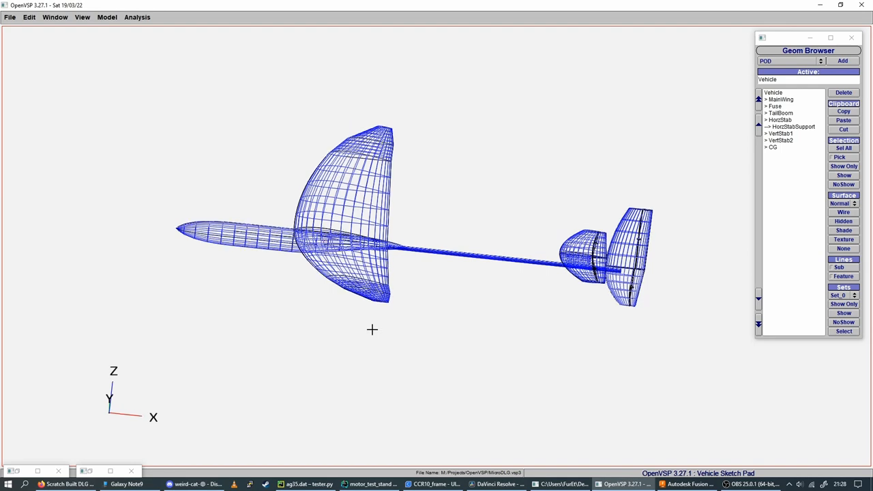
{"action": "left_click_drag", "start_coordinate": [372, 330], "coordinate": [387, 260]}
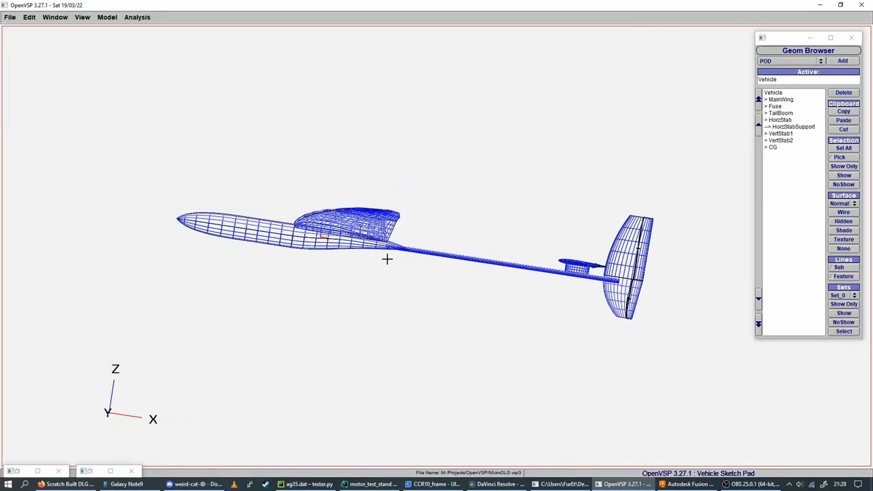
{"action": "left_click_drag", "start_coordinate": [387, 259], "coordinate": [371, 292]}
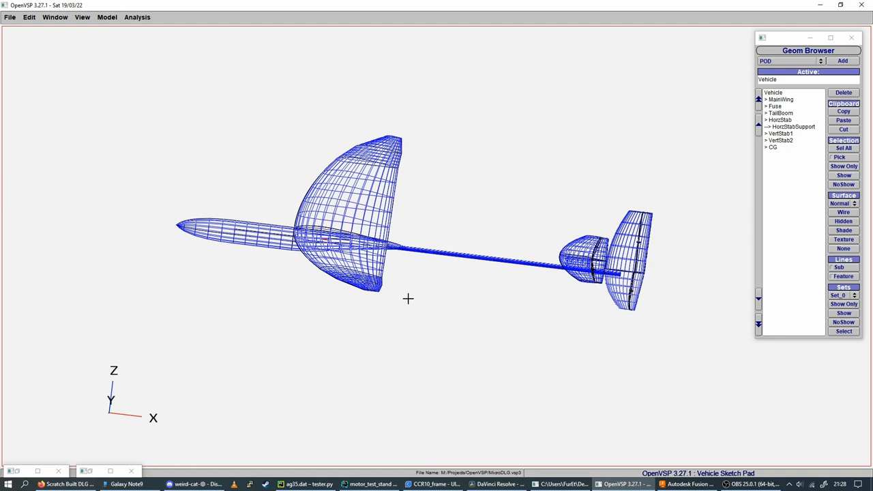
{"action": "mouse_move", "coordinate": [397, 302]}
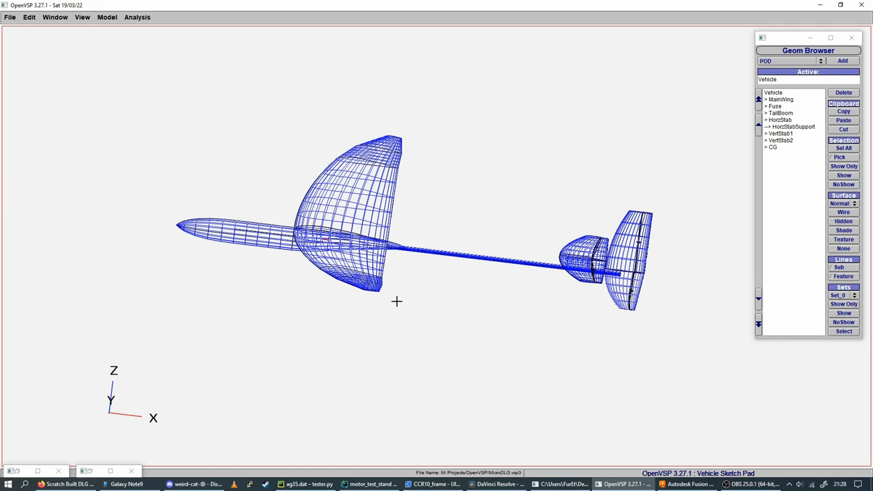
{"action": "mouse_move", "coordinate": [311, 303]}
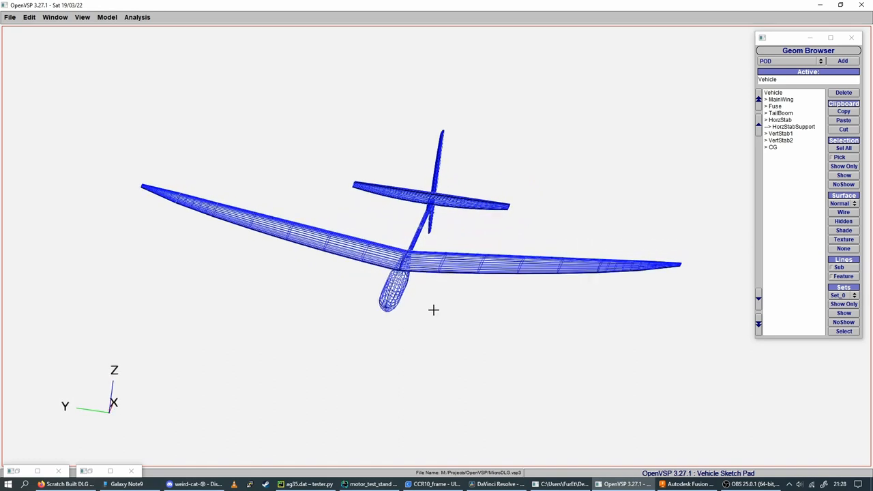
{"action": "left_click_drag", "start_coordinate": [433, 310], "coordinate": [404, 347]}
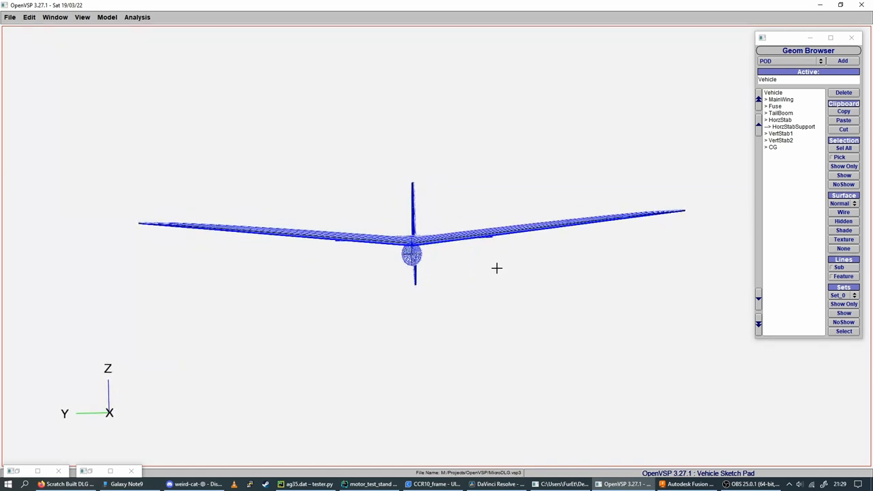
Step: Rotate the glider wireframe into a flat side profile showing fuselage, wing and tail
{"action": "left_click_drag", "start_coordinate": [497, 267], "coordinate": [394, 314]}
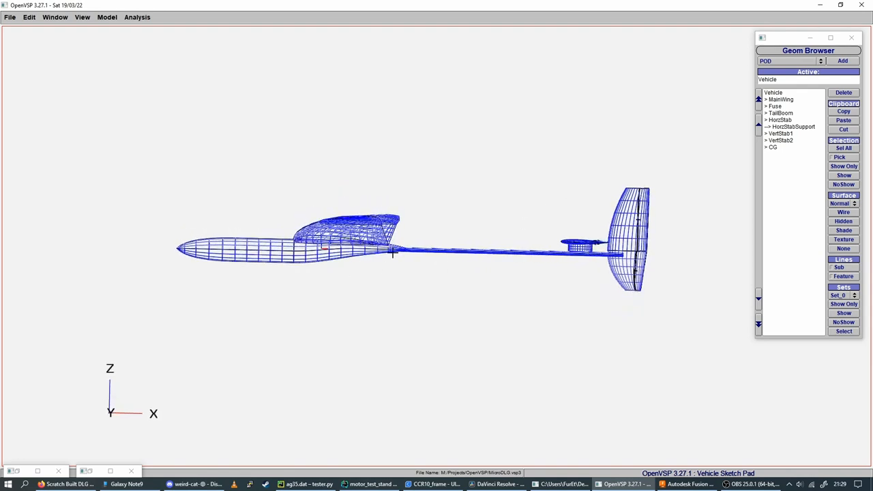
{"action": "mouse_move", "coordinate": [299, 271]}
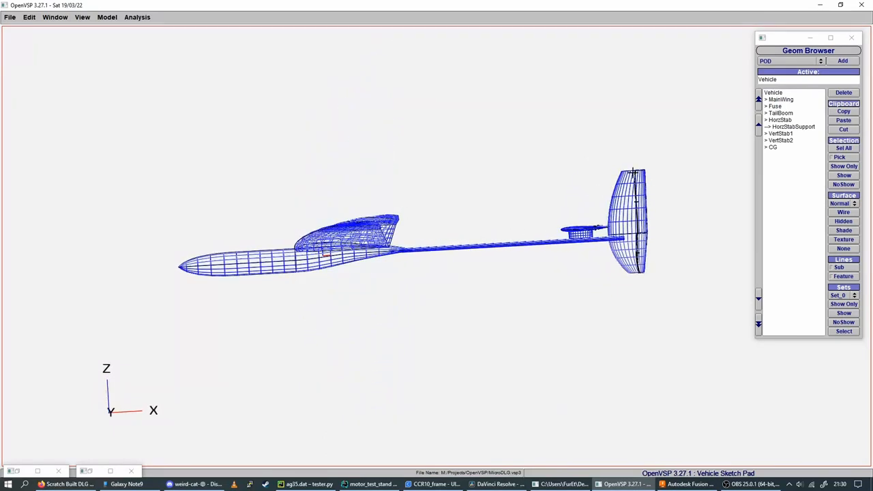
{"action": "mouse_move", "coordinate": [659, 189]}
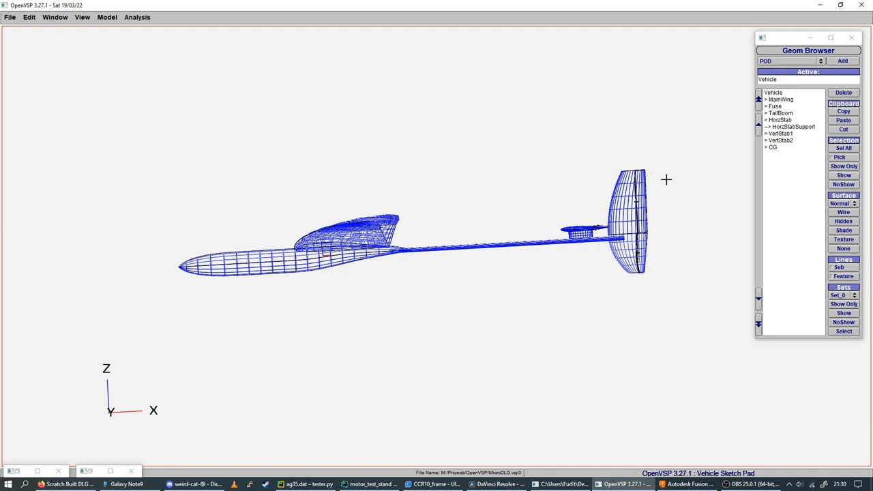
{"action": "mouse_move", "coordinate": [646, 271]}
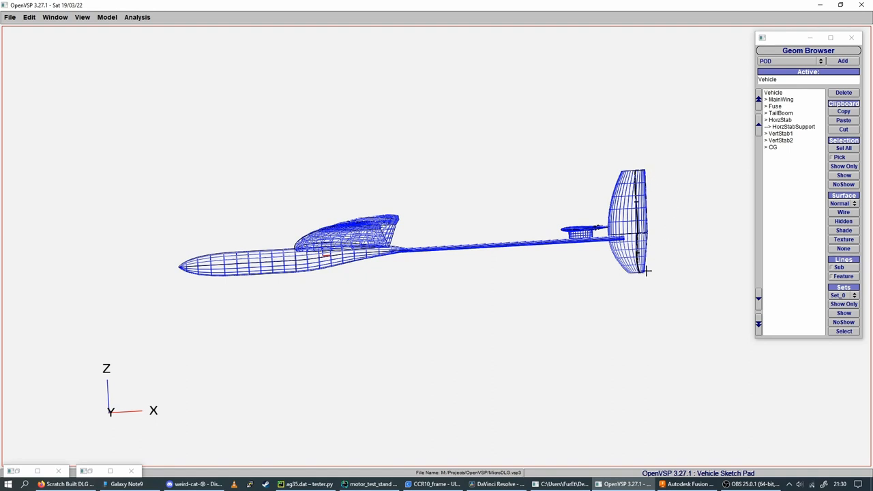
{"action": "mouse_move", "coordinate": [602, 221]}
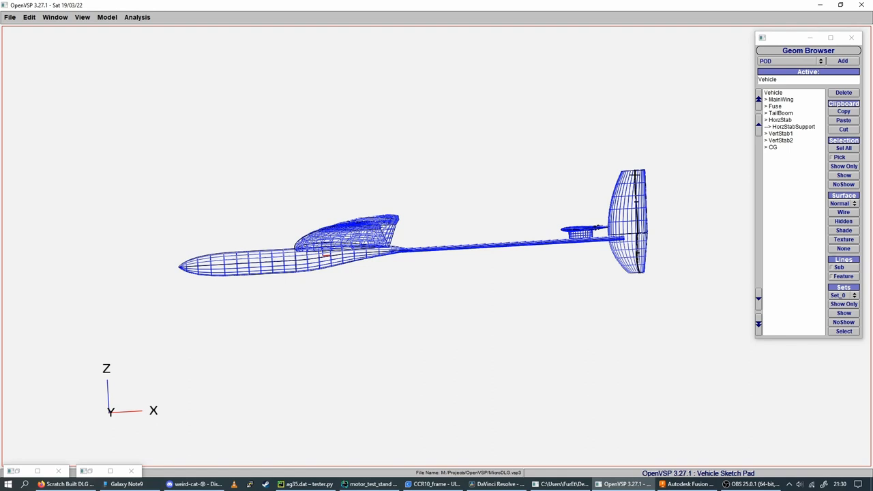
{"action": "mouse_move", "coordinate": [417, 266]}
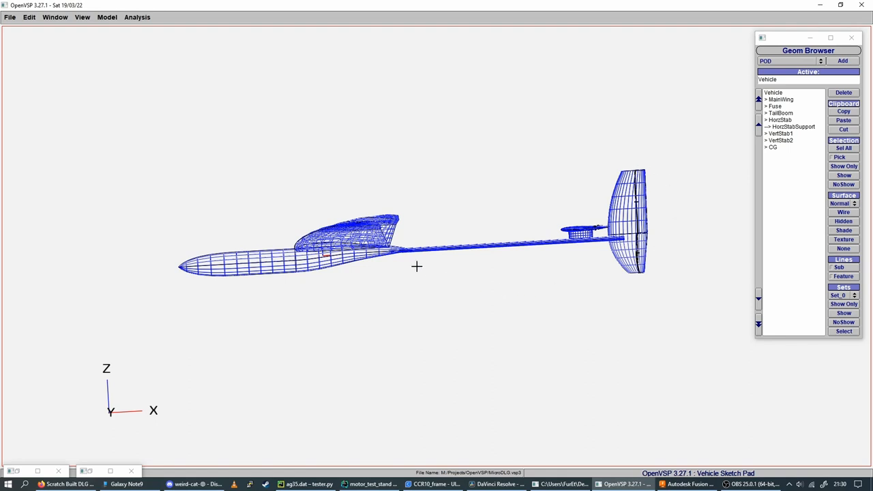
Step: Open the VSPAERO Results Manager to view the L/D convergence plot across wake iterations
{"action": "left_click_drag", "start_coordinate": [417, 266], "coordinate": [420, 296]}
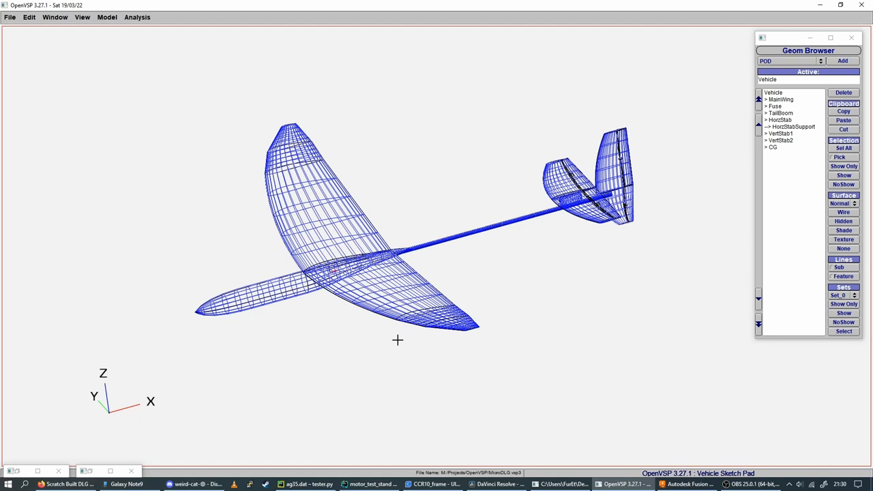
{"action": "left_click_drag", "start_coordinate": [398, 341], "coordinate": [358, 300]}
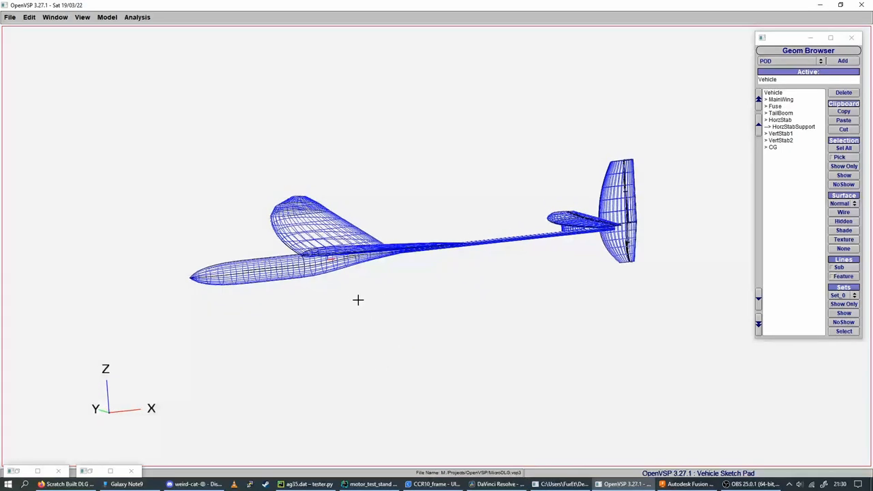
{"action": "left_click_drag", "start_coordinate": [358, 300], "coordinate": [468, 286]}
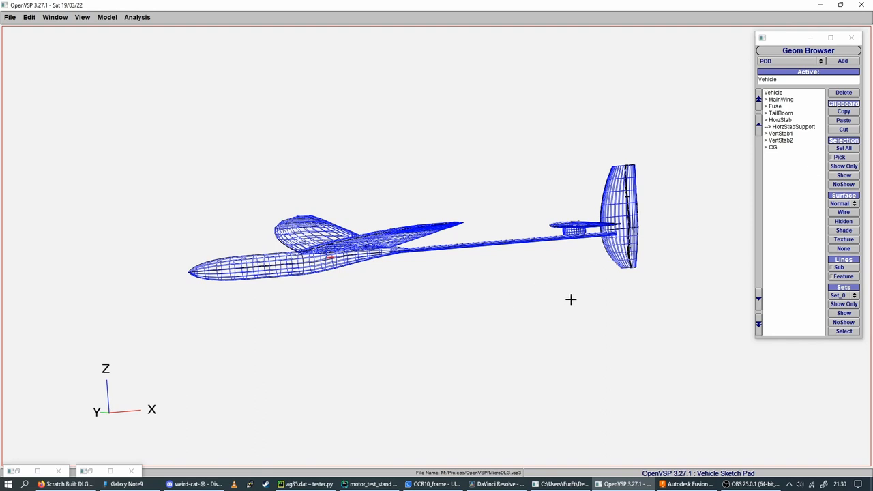
{"action": "mouse_move", "coordinate": [175, 75]}
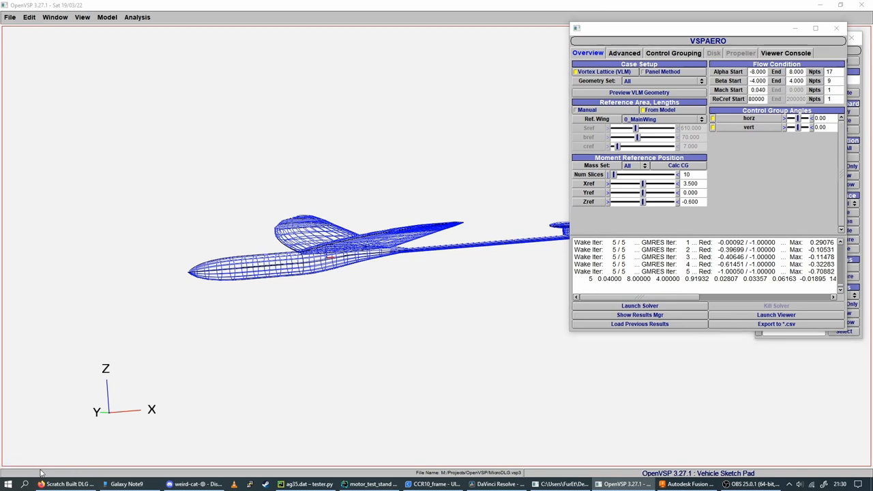
{"action": "left_click", "coordinate": [639, 305]}
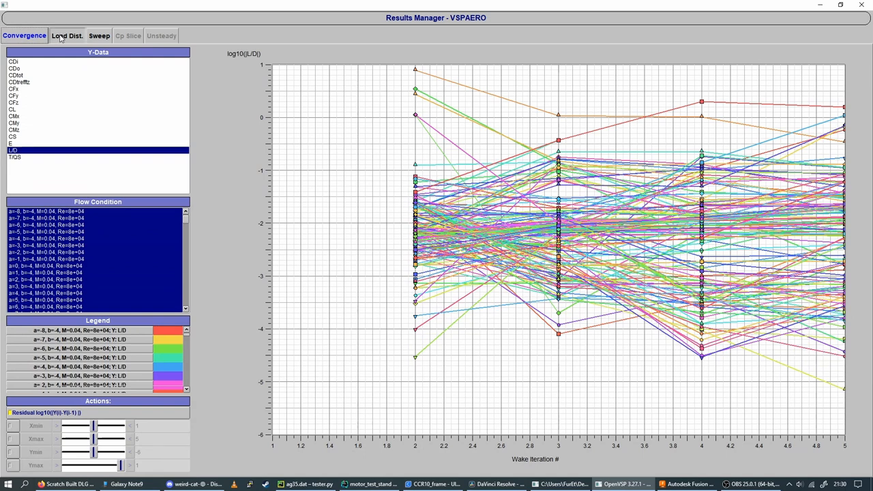
Step: Plot L/D against Alpha on the Sweep tab, then switch to the Fusion 360 glider assembly
{"action": "left_click", "coordinate": [99, 36]}
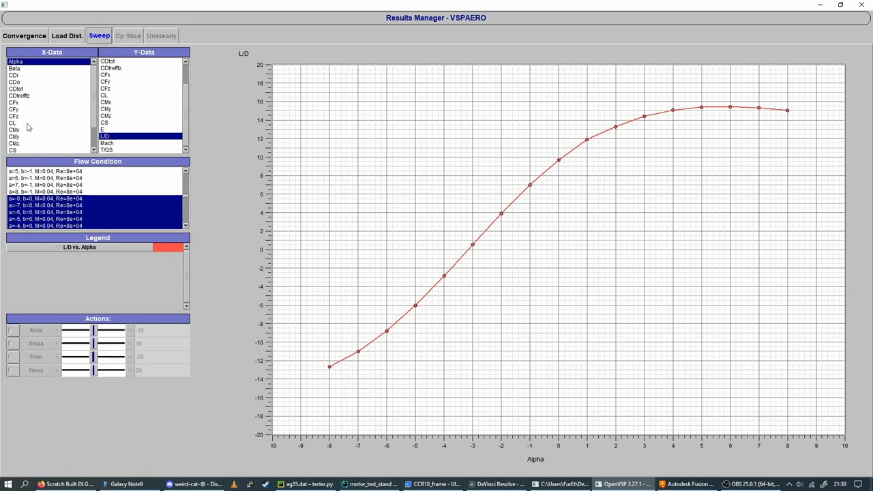
{"action": "scroll", "scroll_direction": "down", "scroll_amount": 3}
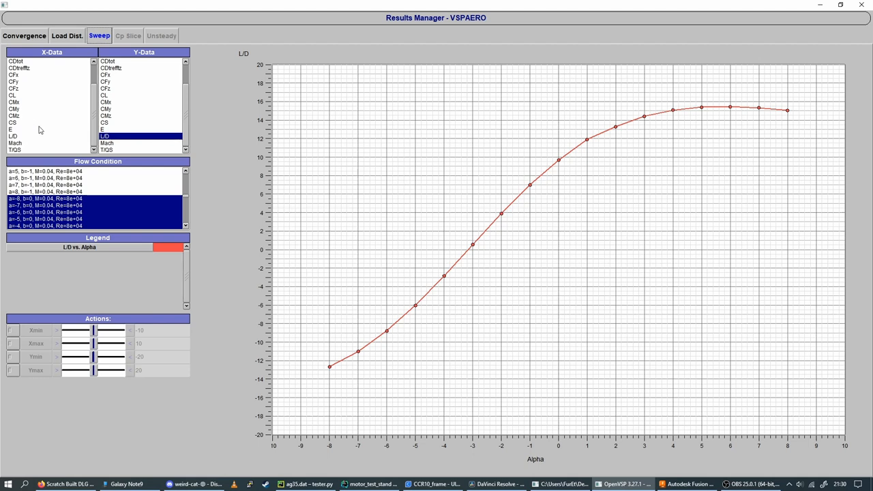
{"action": "scroll", "scroll_direction": "up", "scroll_amount": 3}
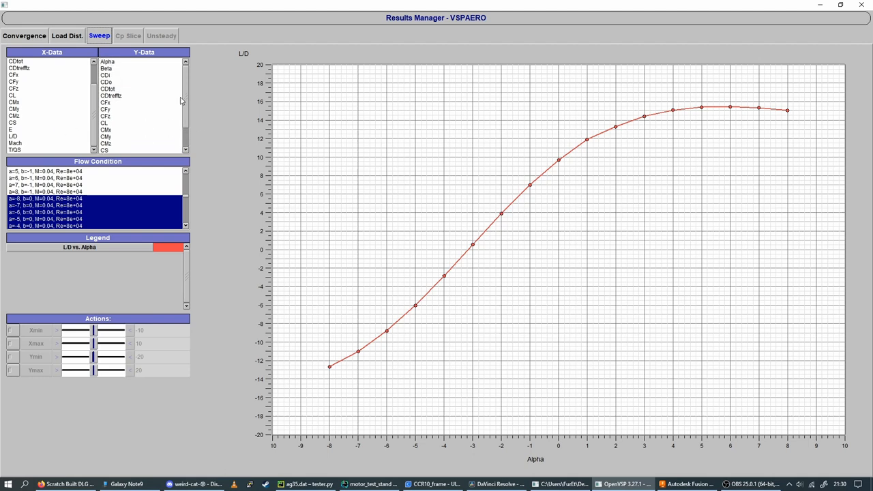
{"action": "mouse_move", "coordinate": [119, 129]}
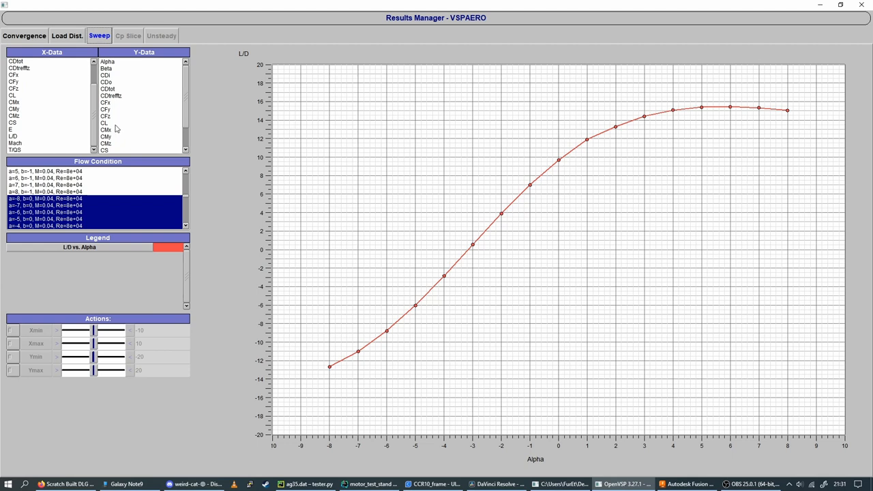
{"action": "mouse_move", "coordinate": [594, 334]}
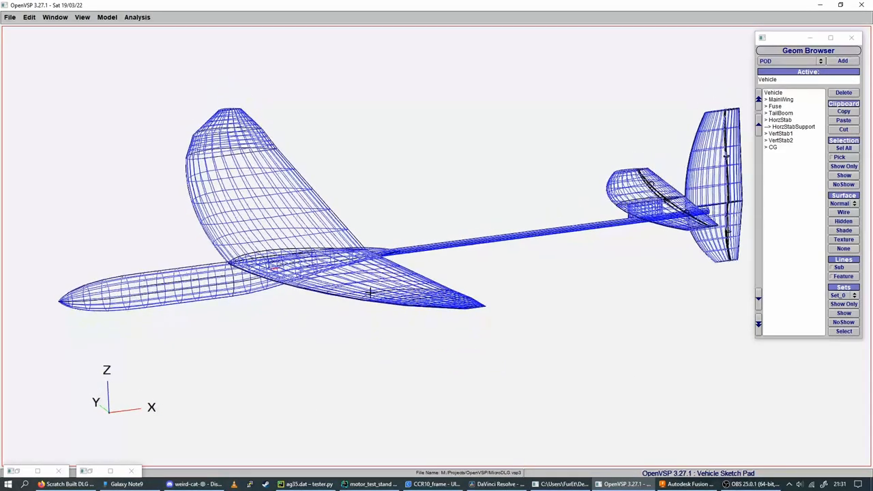
{"action": "left_click", "coordinate": [687, 484]}
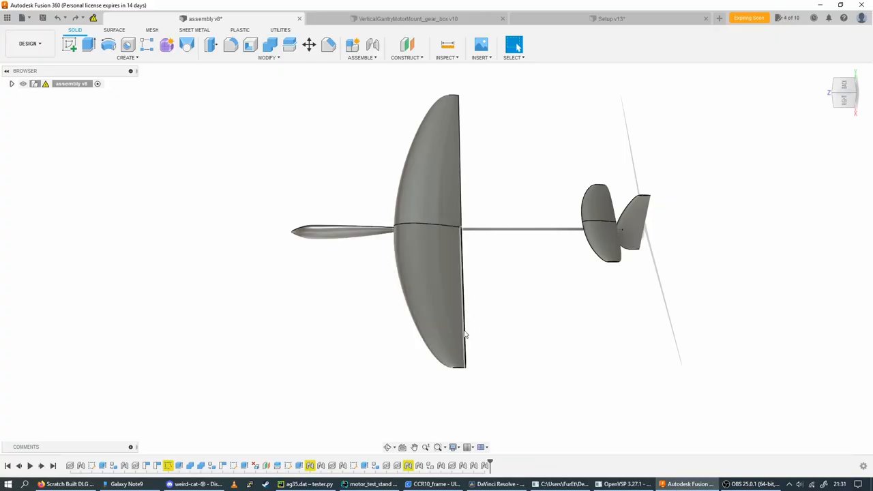
{"action": "left_click_drag", "start_coordinate": [464, 334], "coordinate": [333, 283]}
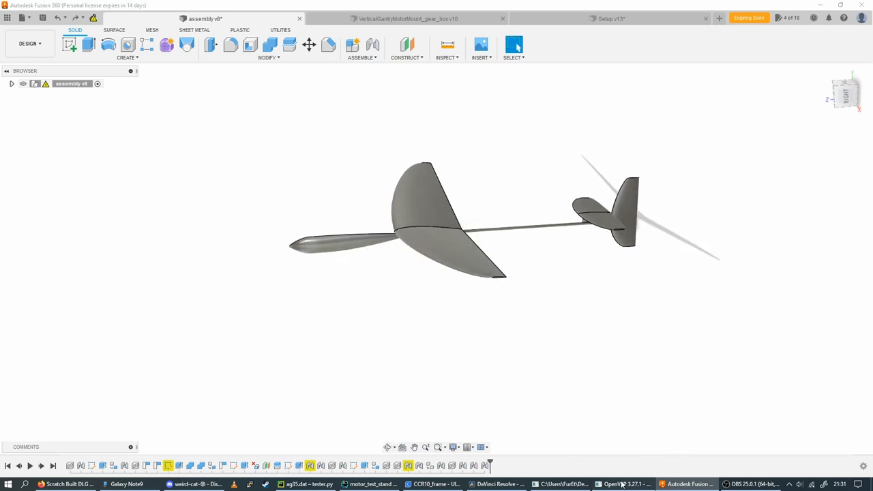
{"action": "left_click", "coordinate": [621, 485]}
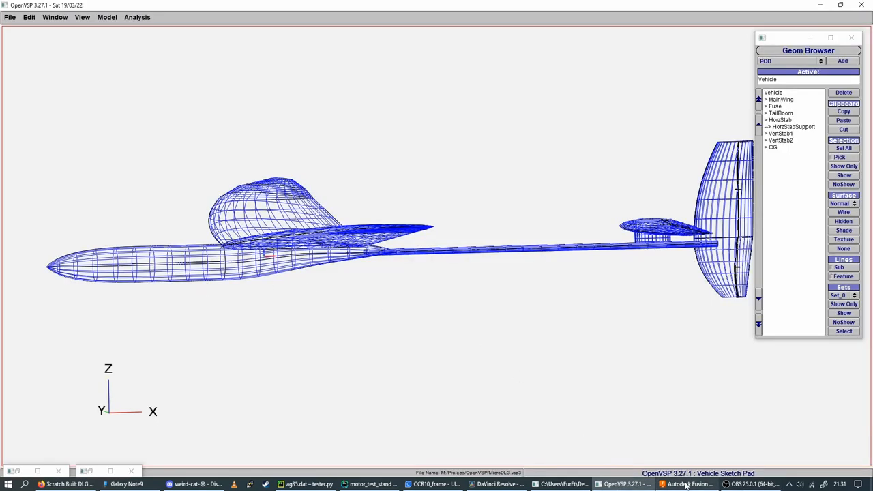
{"action": "left_click", "coordinate": [687, 483]}
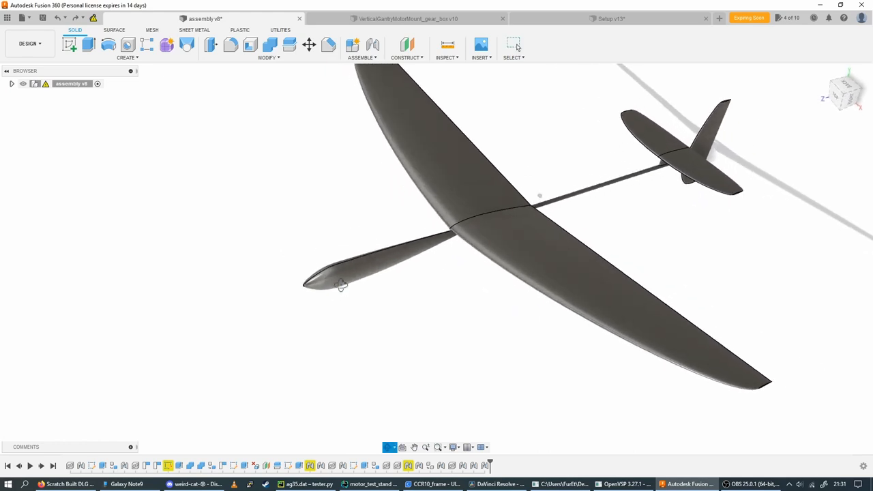
{"action": "left_click_drag", "start_coordinate": [341, 285], "coordinate": [361, 287]}
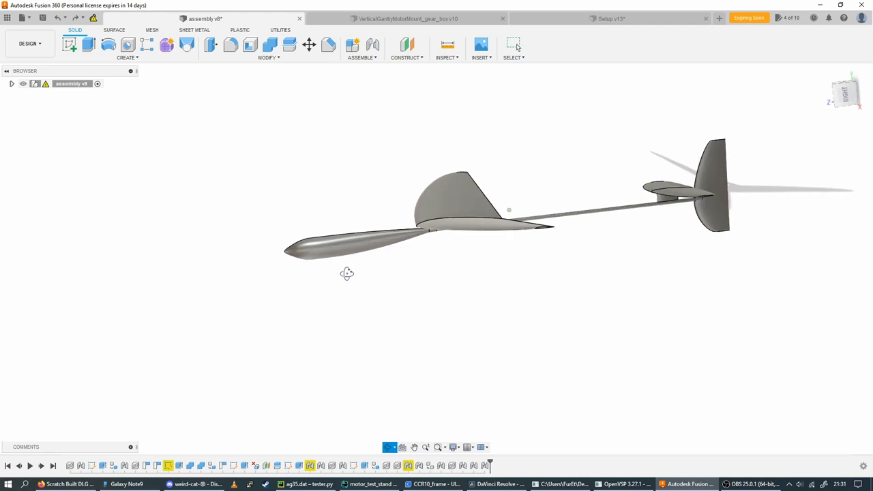
{"action": "left_click_drag", "start_coordinate": [347, 273], "coordinate": [352, 278]}
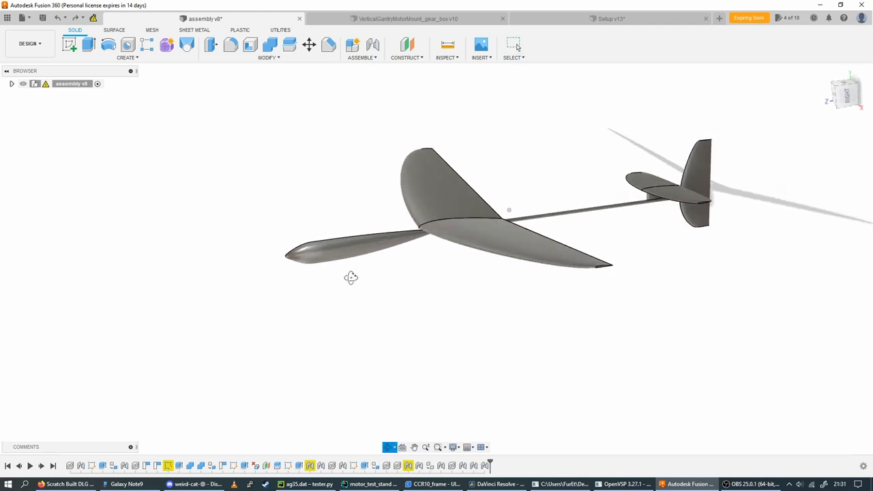
{"action": "left_click", "coordinate": [514, 44]}
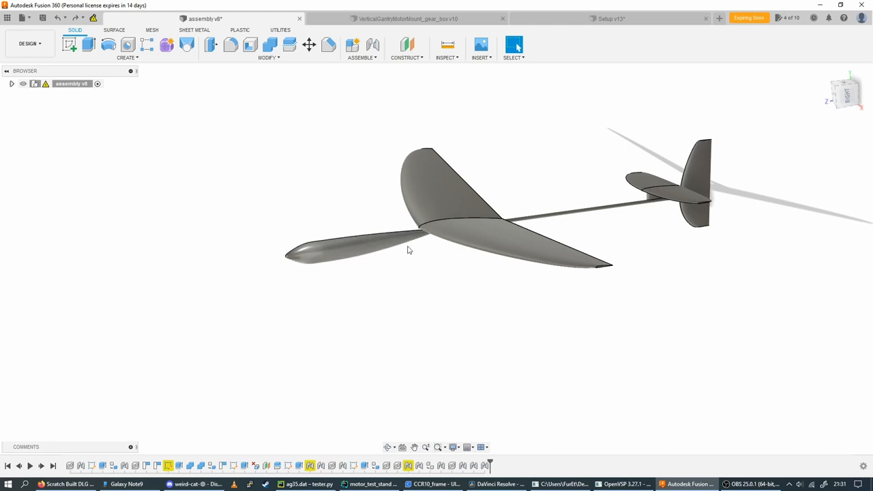
{"action": "left_click_drag", "start_coordinate": [410, 251], "coordinate": [447, 233]}
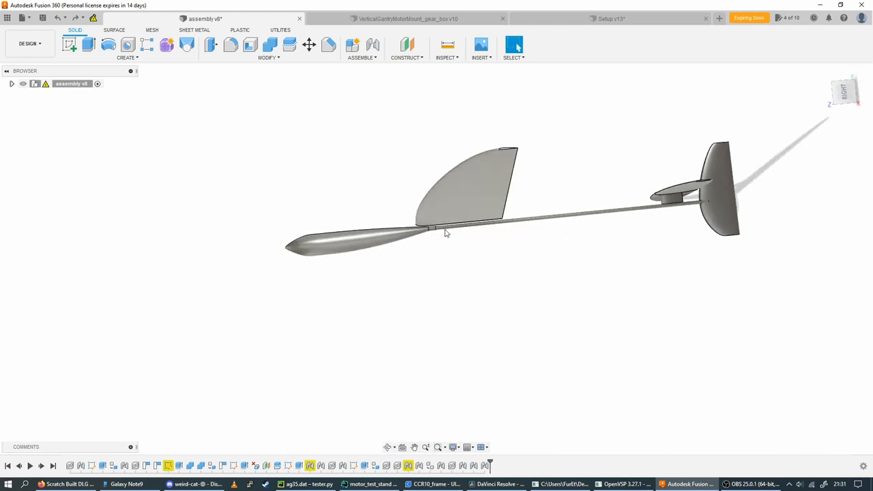
{"action": "mouse_move", "coordinate": [525, 255]}
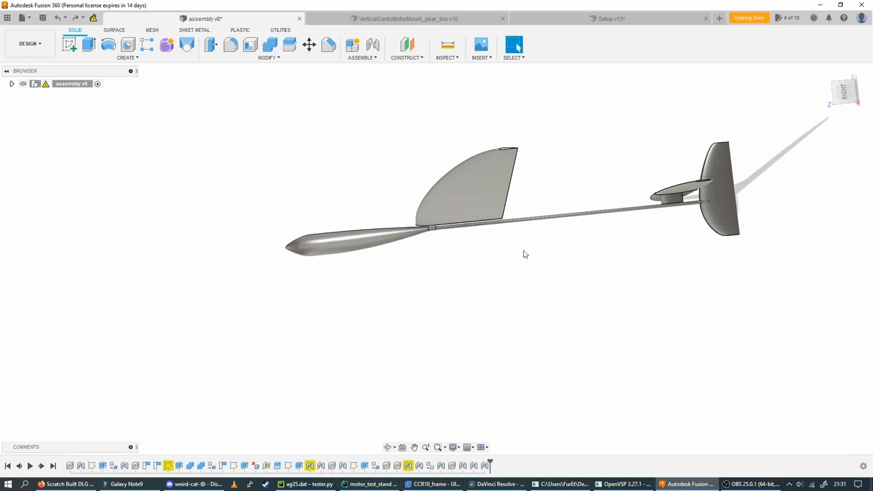
{"action": "left_click_drag", "start_coordinate": [525, 255], "coordinate": [652, 221]}
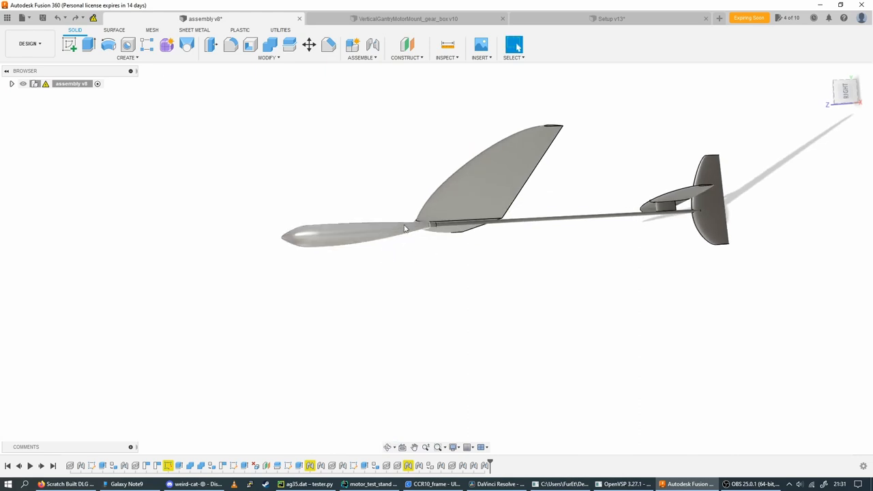
{"action": "mouse_move", "coordinate": [362, 239]}
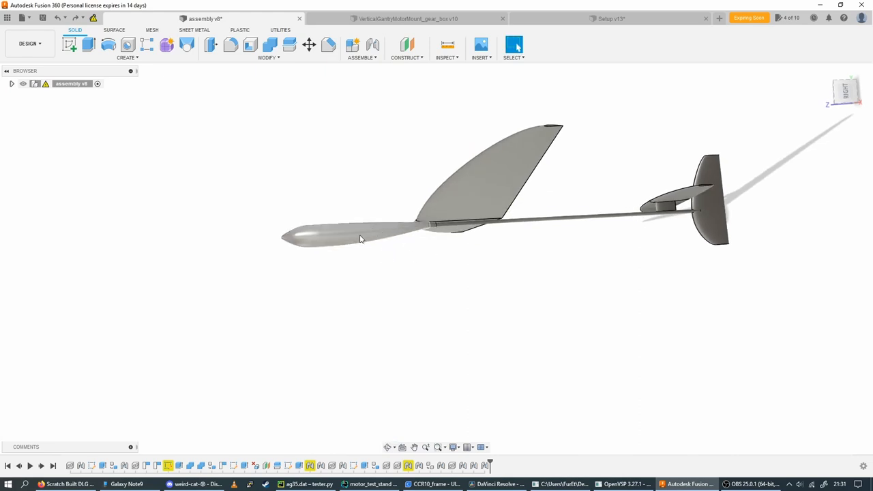
{"action": "mouse_move", "coordinate": [303, 239]}
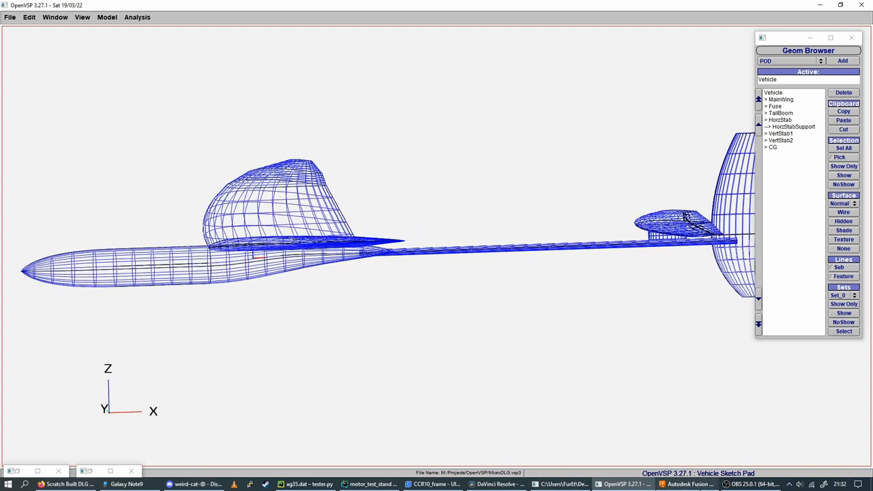
{"action": "left_click", "coordinate": [687, 485]}
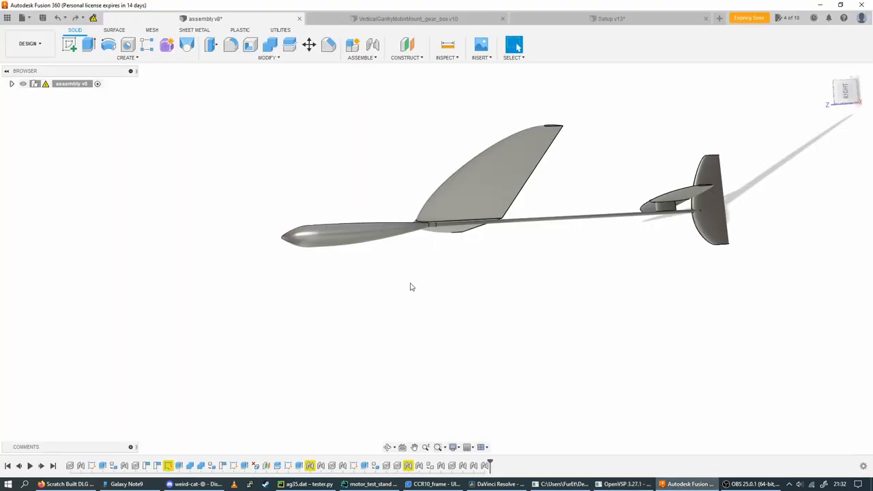
{"action": "left_click_drag", "start_coordinate": [412, 286], "coordinate": [414, 316]}
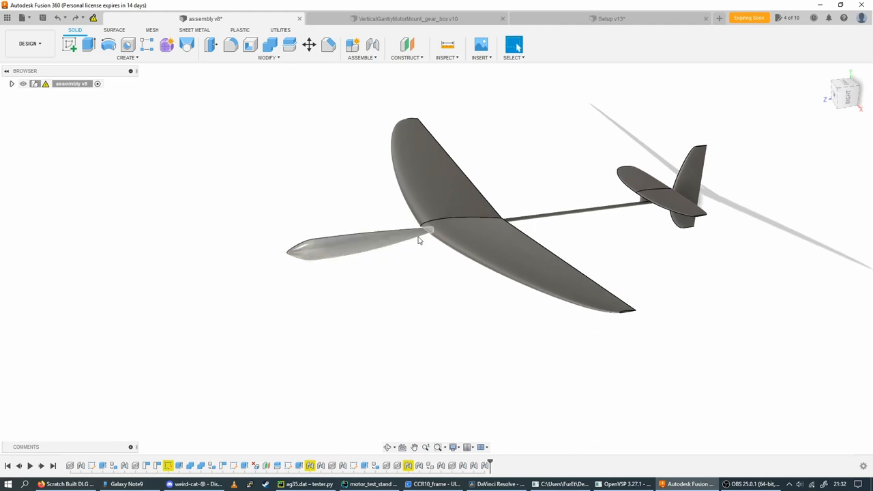
{"action": "left_click_drag", "start_coordinate": [420, 239], "coordinate": [430, 272]}
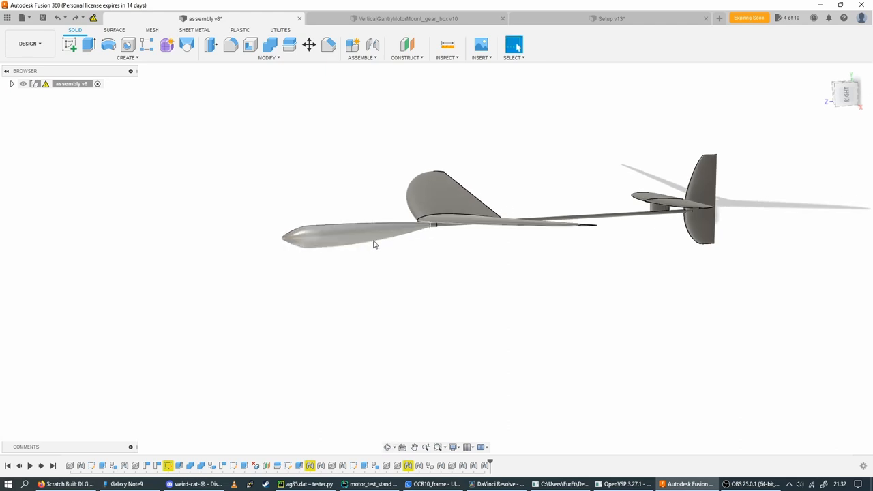
{"action": "left_click_drag", "start_coordinate": [374, 244], "coordinate": [407, 283]}
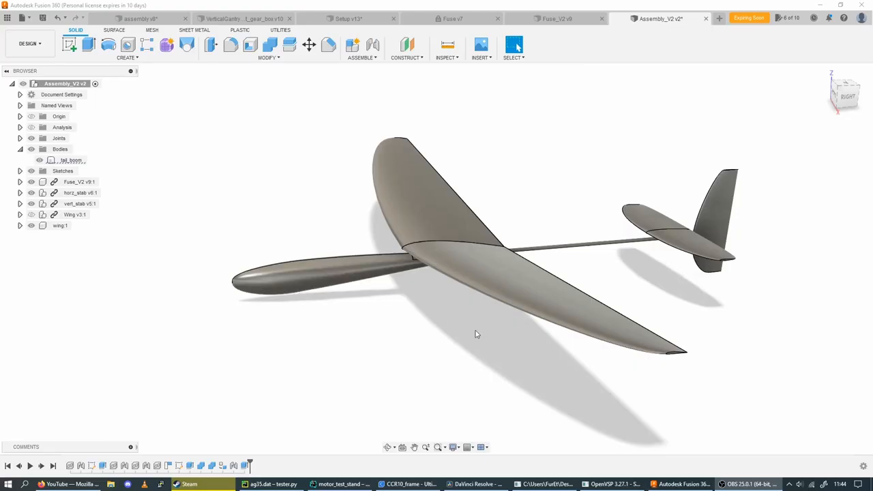
{"action": "left_click_drag", "start_coordinate": [477, 334], "coordinate": [464, 318]}
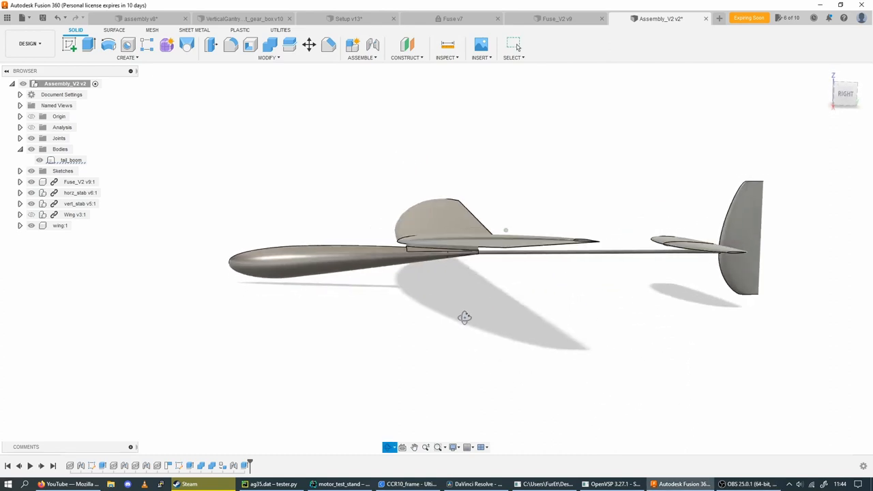
{"action": "left_click_drag", "start_coordinate": [465, 316], "coordinate": [500, 323]}
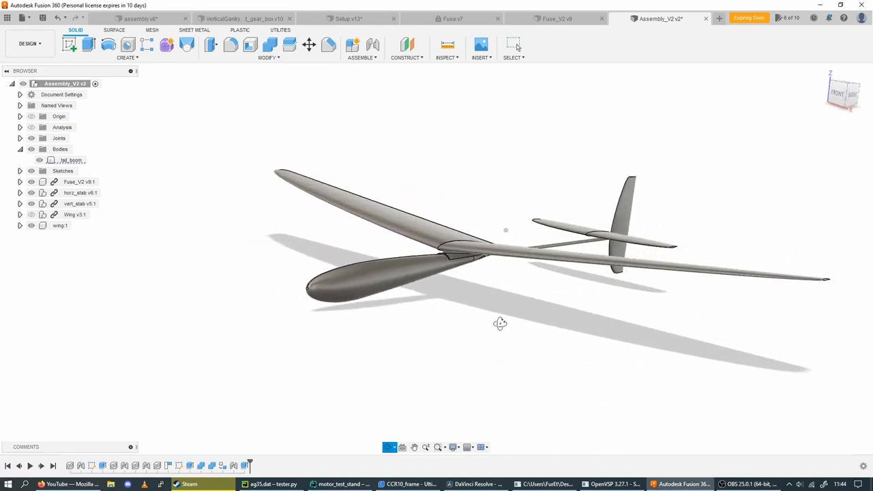
{"action": "left_click_drag", "start_coordinate": [501, 322], "coordinate": [569, 333]}
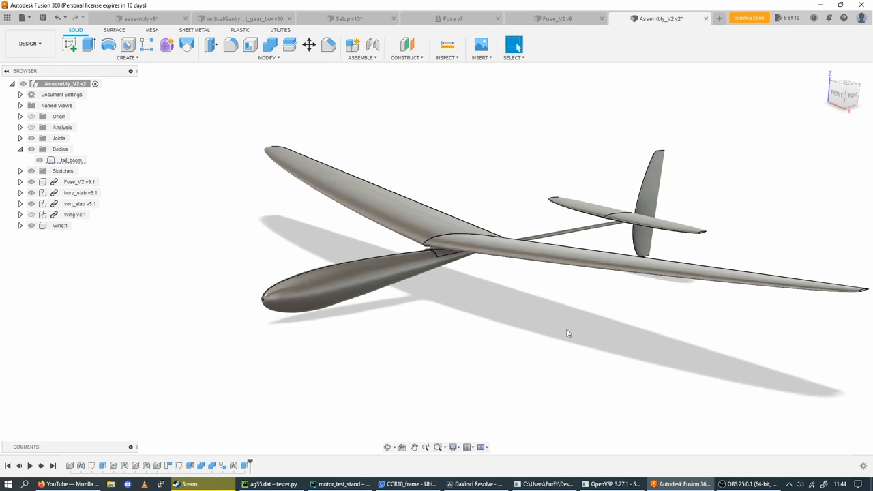
{"action": "mouse_move", "coordinate": [464, 277]}
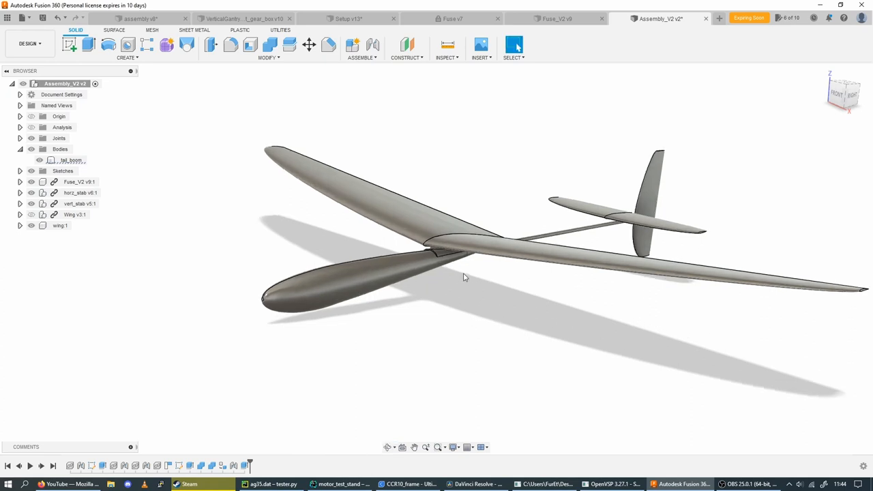
{"action": "left_click_drag", "start_coordinate": [464, 278], "coordinate": [536, 323]}
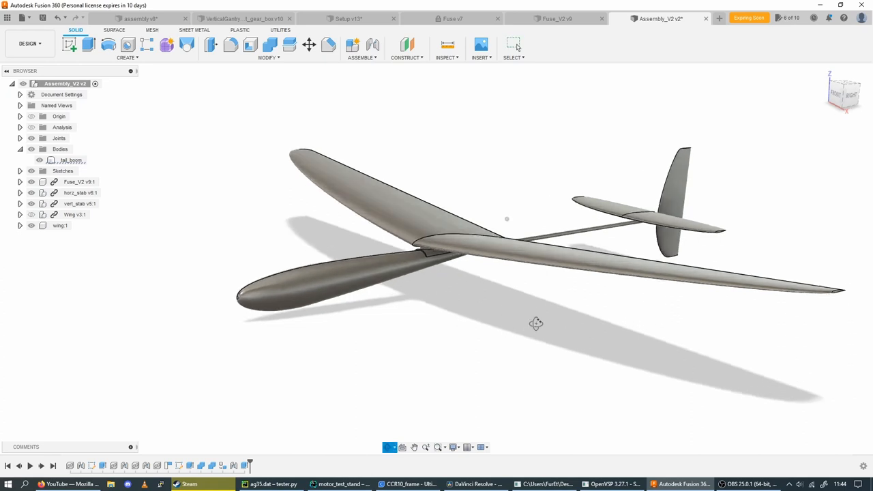
{"action": "left_click_drag", "start_coordinate": [536, 324], "coordinate": [525, 310]}
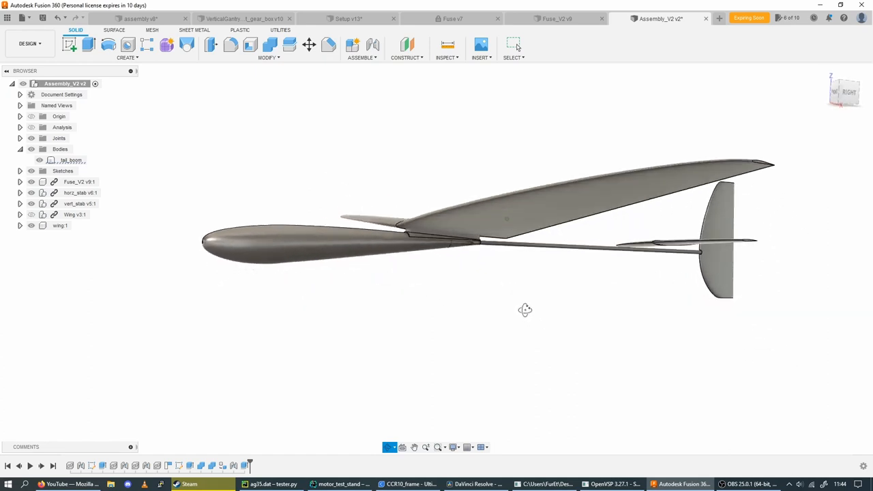
{"action": "left_click_drag", "start_coordinate": [526, 310], "coordinate": [529, 308]}
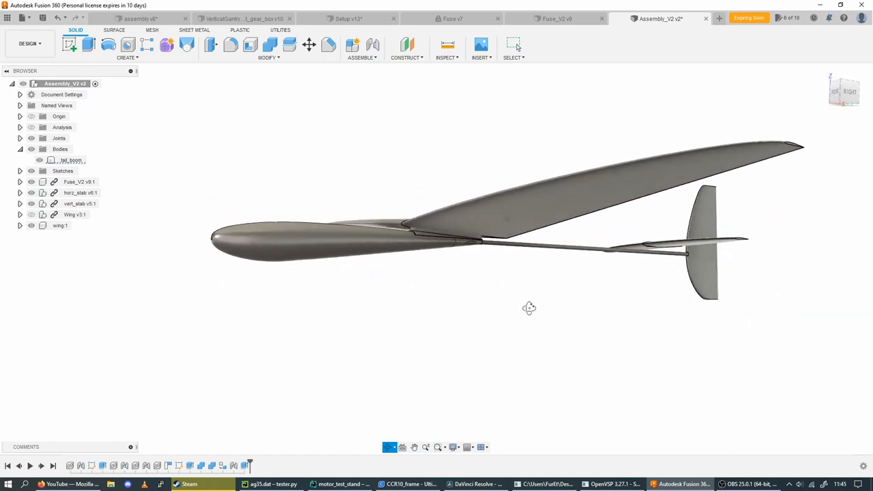
{"action": "left_click_drag", "start_coordinate": [529, 308], "coordinate": [533, 339]}
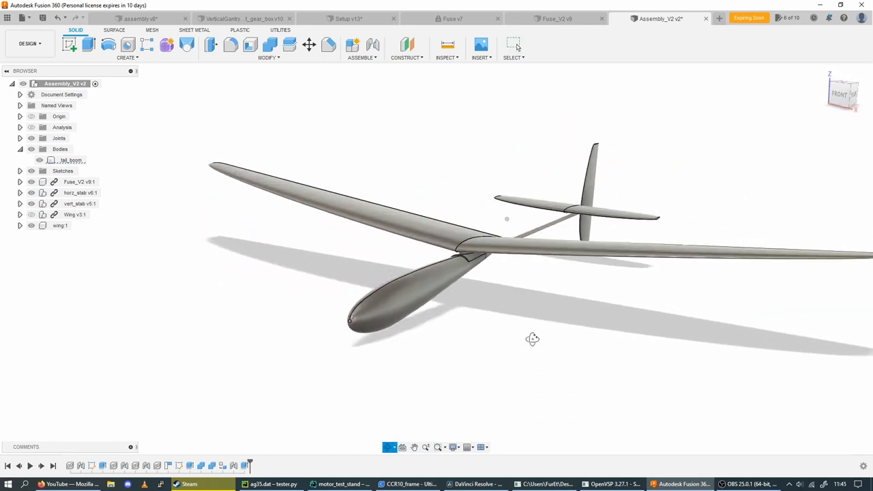
{"action": "left_click_drag", "start_coordinate": [533, 339], "coordinate": [518, 339]}
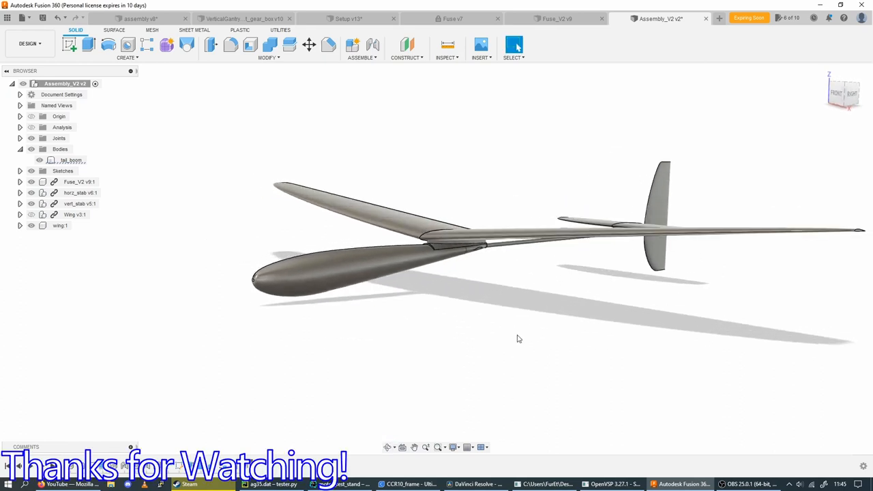
{"action": "left_click_drag", "start_coordinate": [518, 339], "coordinate": [494, 326]}
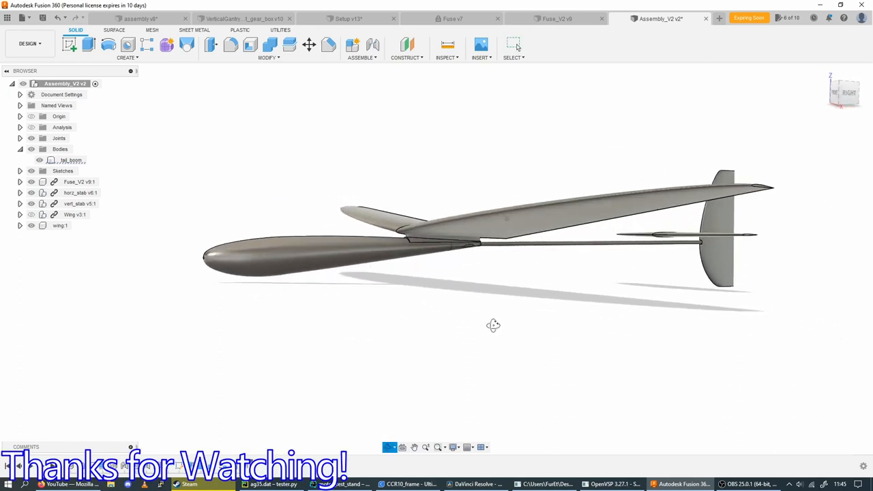
{"action": "left_click_drag", "start_coordinate": [493, 325], "coordinate": [462, 324]}
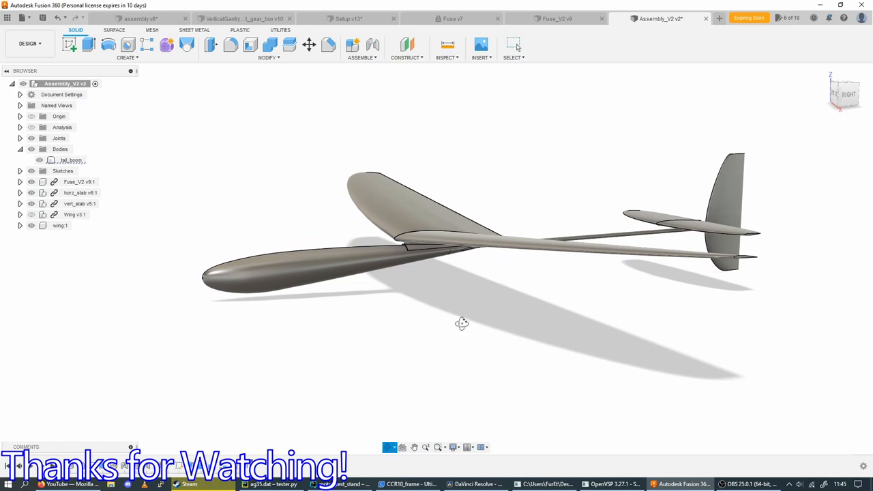
{"action": "left_click_drag", "start_coordinate": [462, 323], "coordinate": [382, 339]}
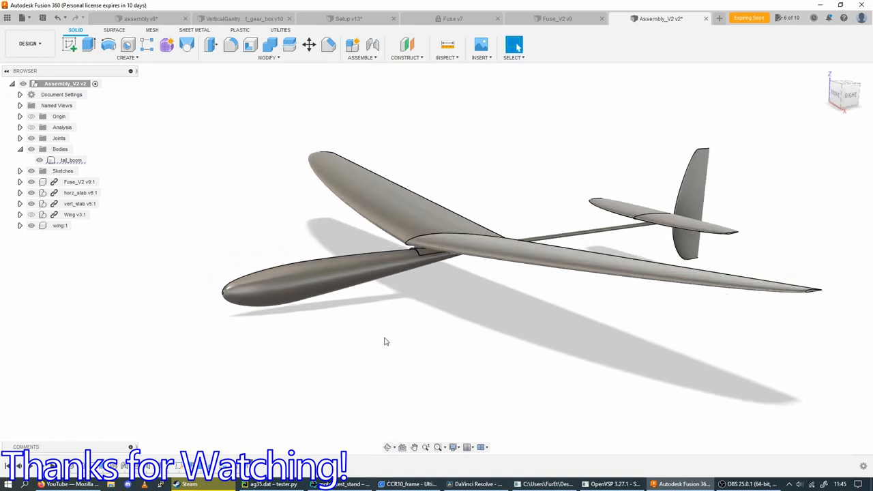
{"action": "mouse_move", "coordinate": [463, 323]}
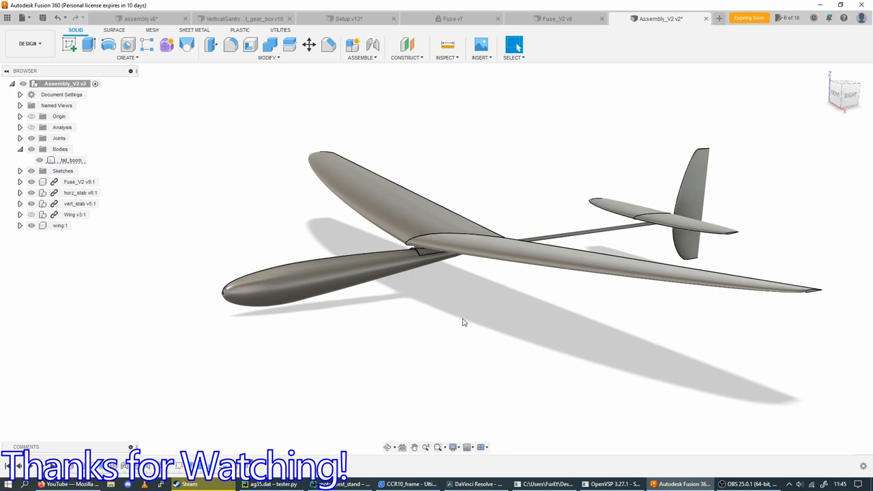